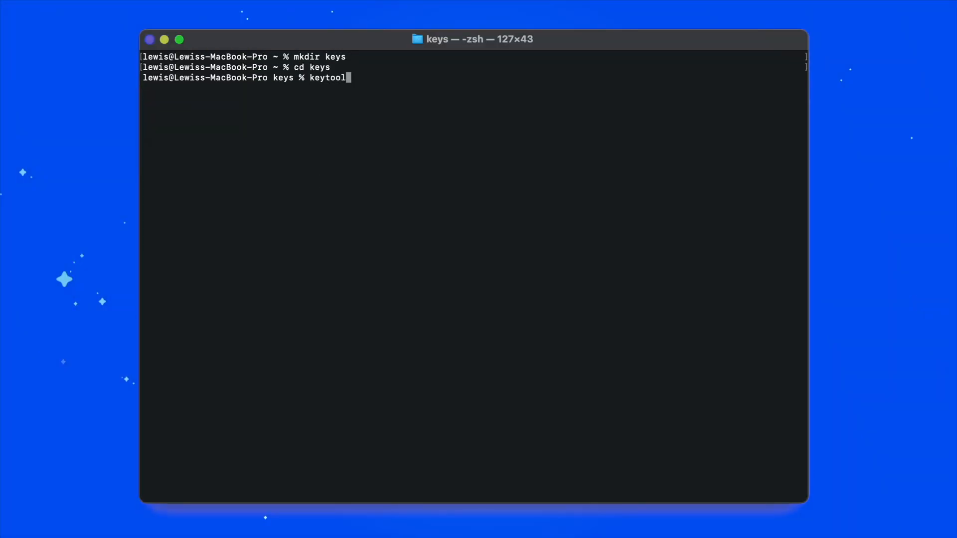
- Generate mysigningkey.jks with keytool (RSA 2048, validity 10000, alias signingkey) and set its password
text(-genkey -v -keystore my)
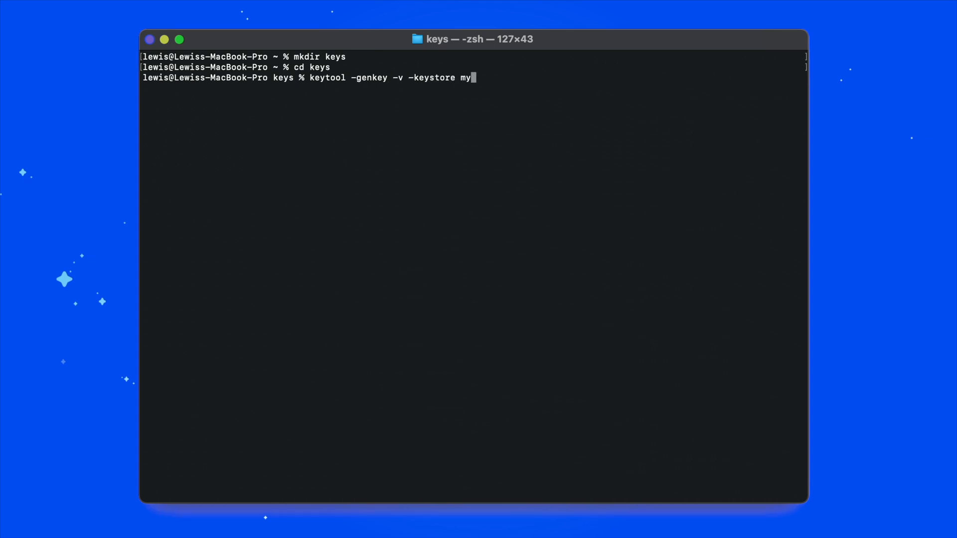
text(signingkey.jks -keyalg RSA)
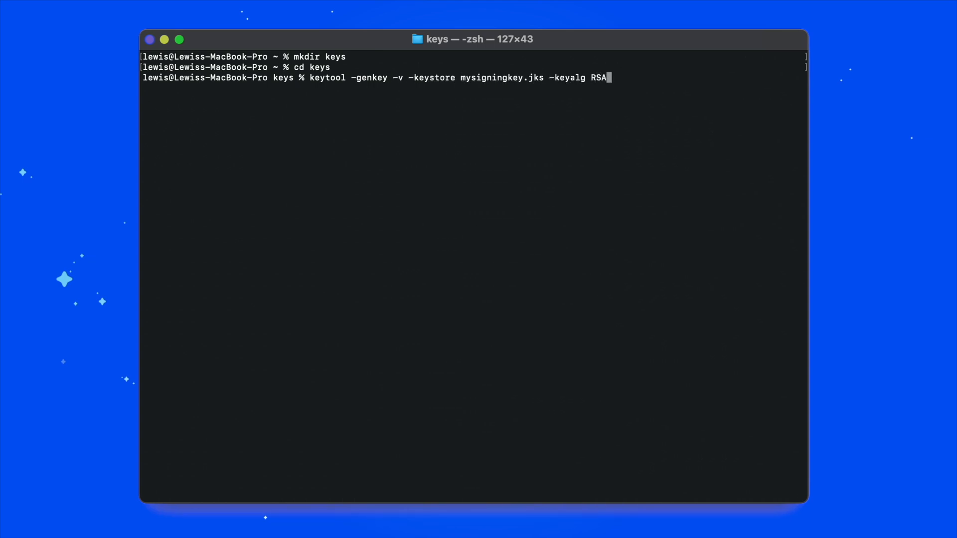
text(-keysize 2048 -validity 10000 -alias signingkey)
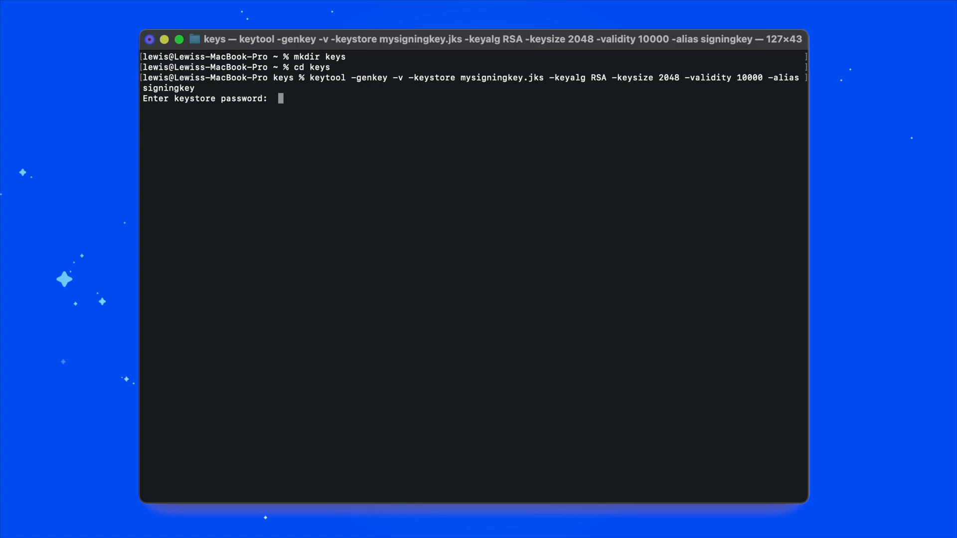
key(Enter)
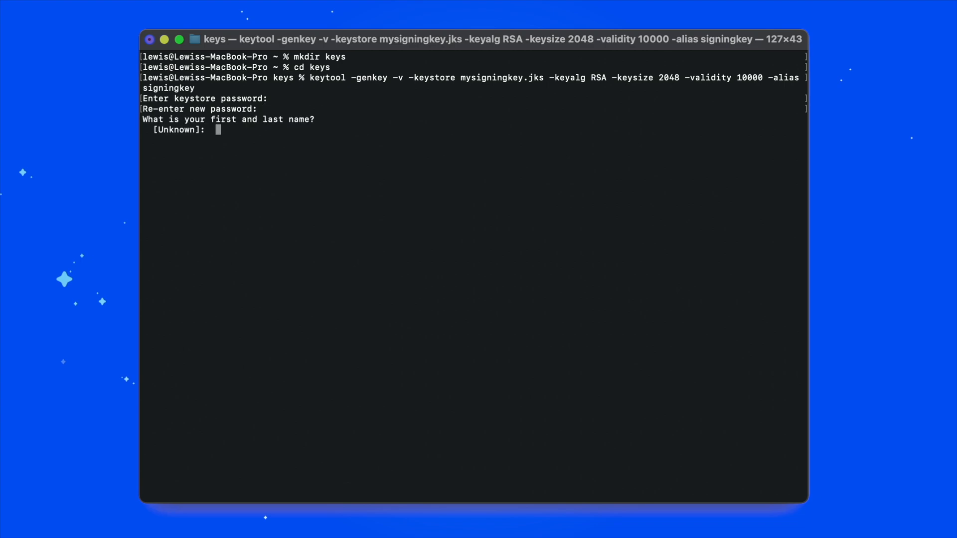
text(sign)
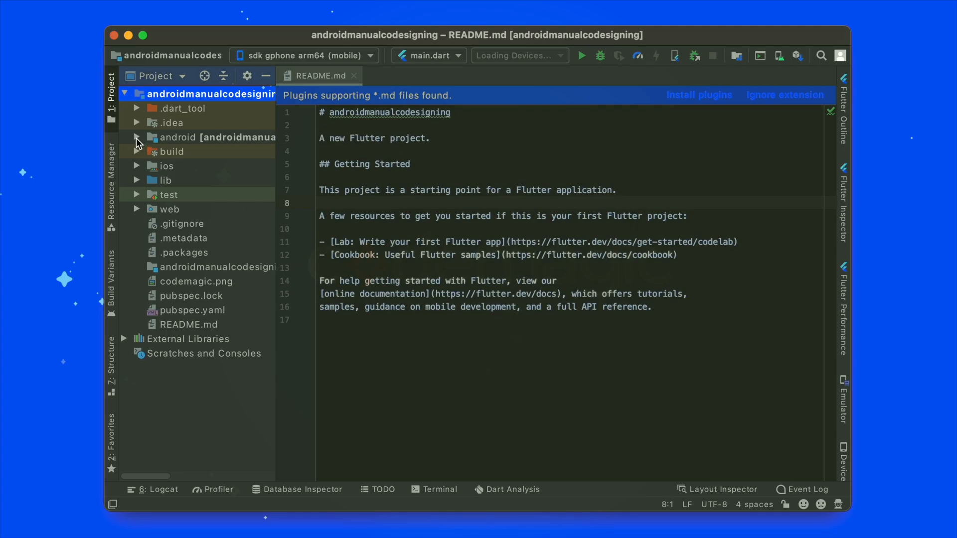
- Open build.gradle under android > app in the Project panel
click(137, 137)
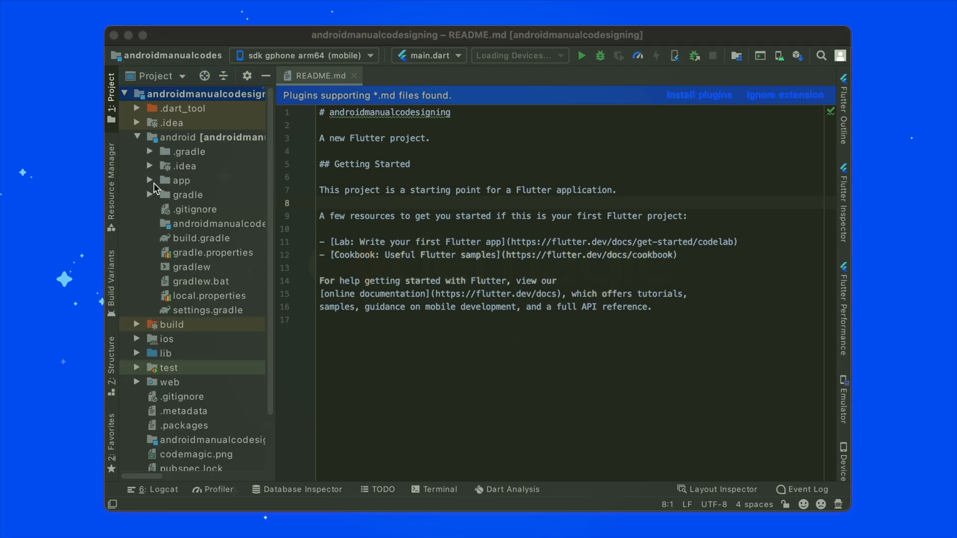
click(150, 181)
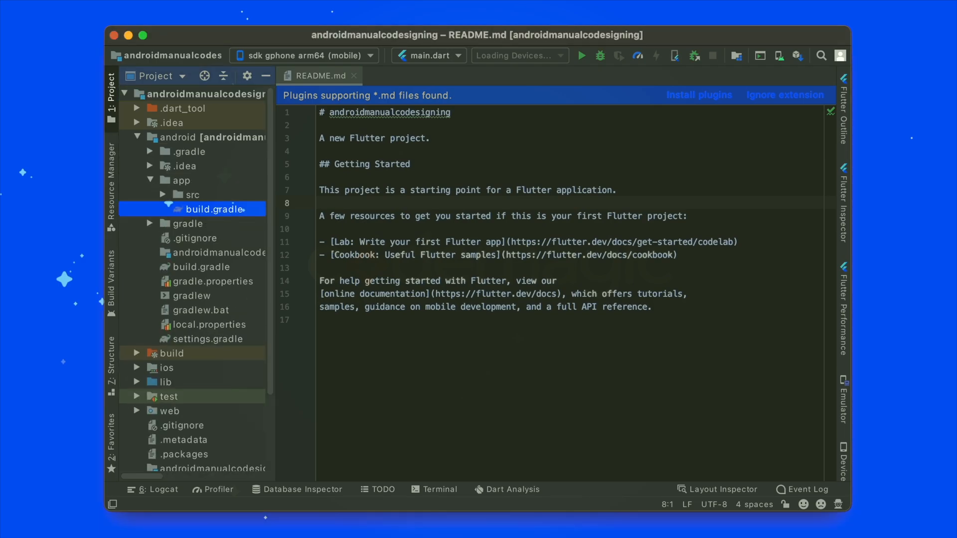
double_click(212, 210)
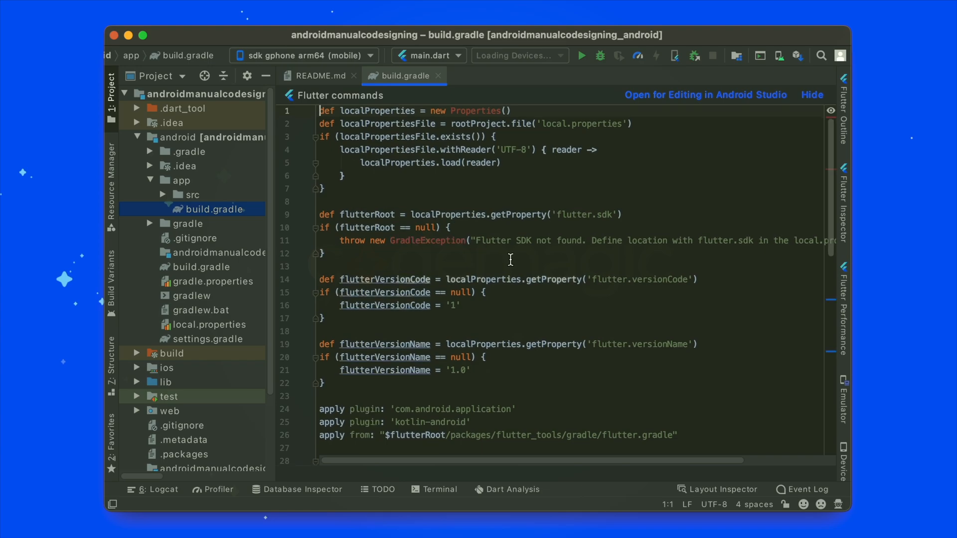
scroll(down, 3)
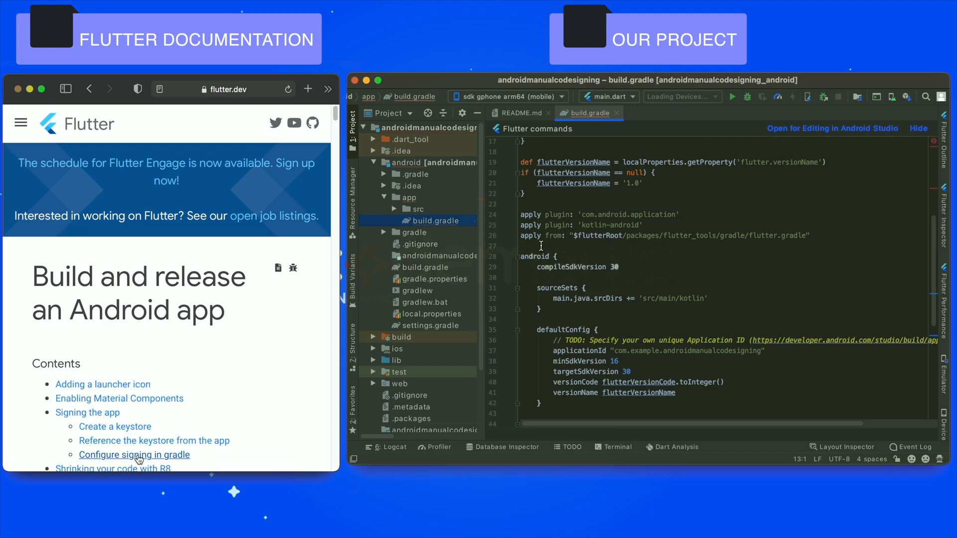
- Paste the docs' 'def keystoreProperties = new Properties()' snippet above the android block
click(134, 455)
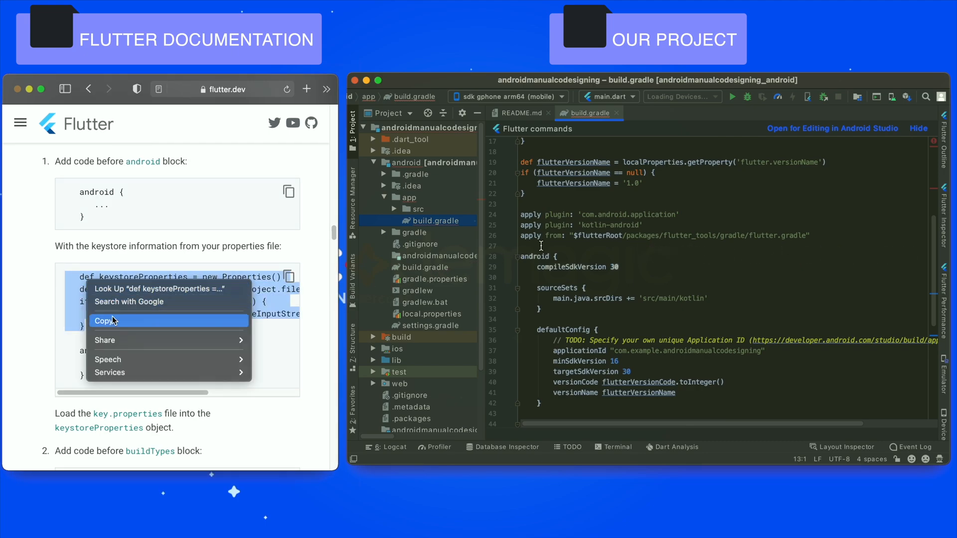
click(104, 321)
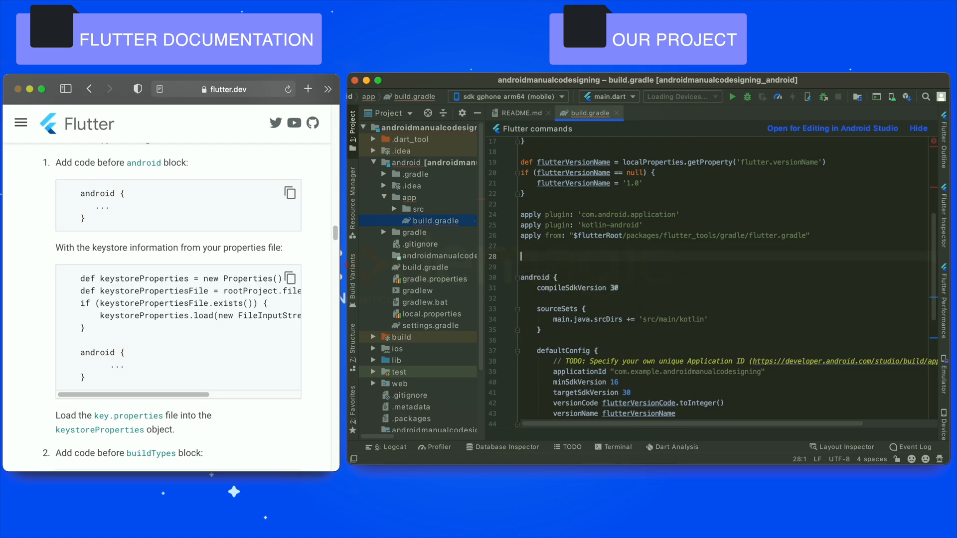
text(def keystoreProperties = new Properties())
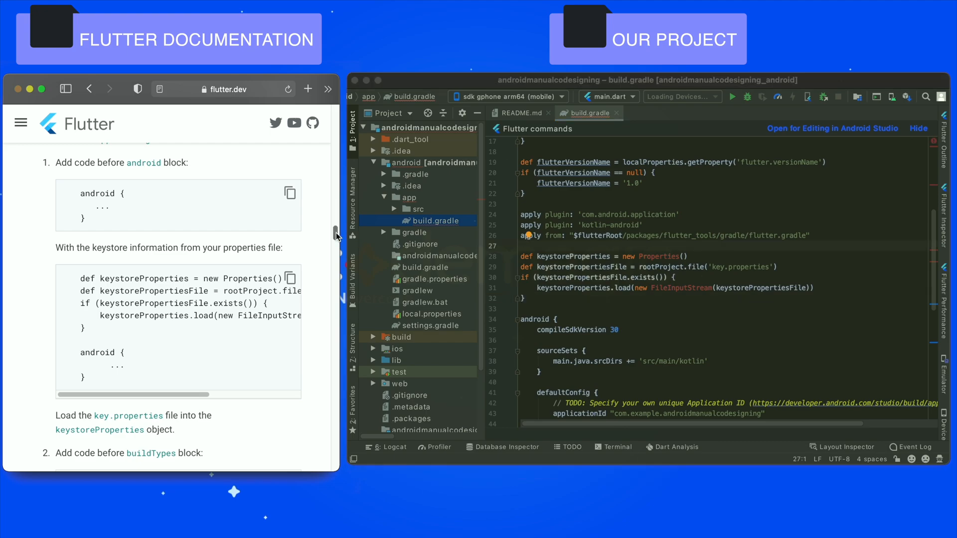
- Copy the docs' signingConfigs release block into build.gradle above buildTypes
scroll(down, 3)
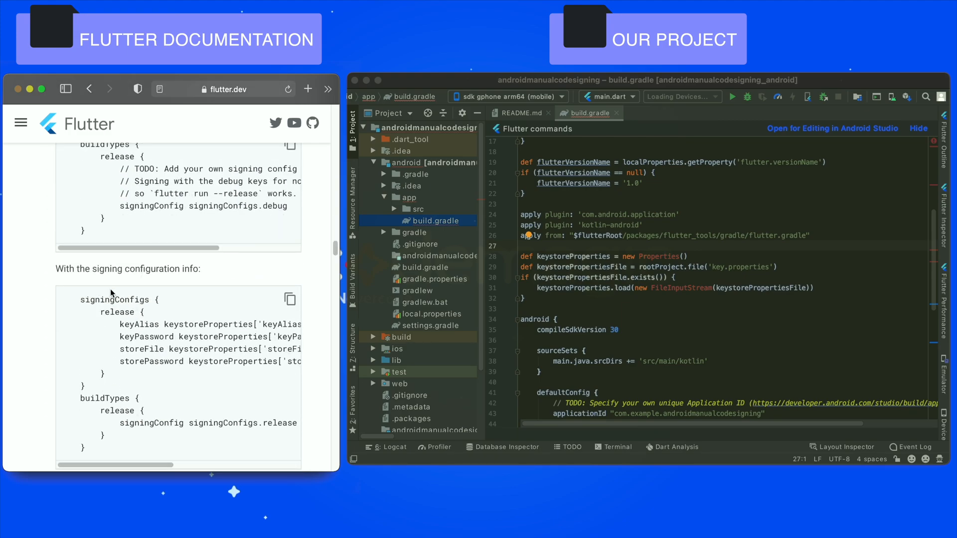
mouse_move(739, 297)
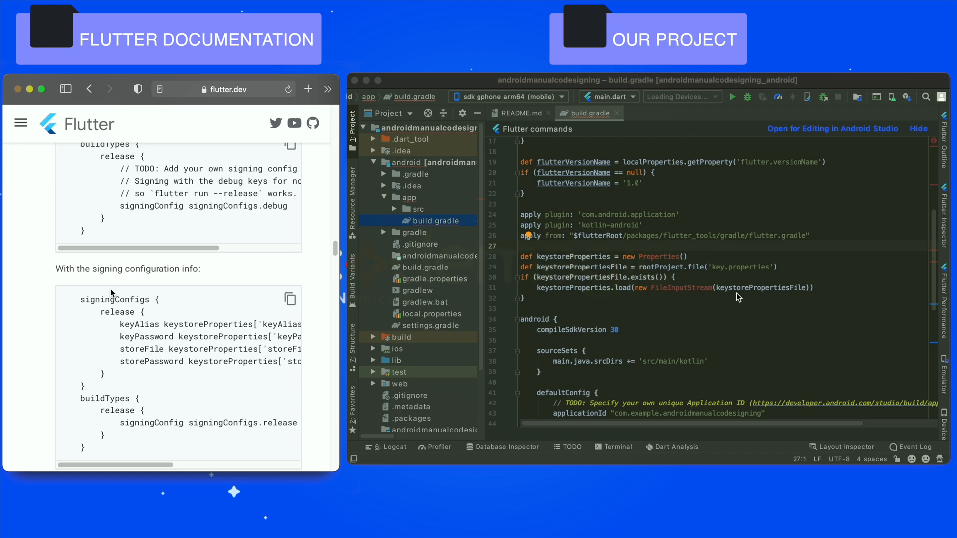
scroll(down, 3)
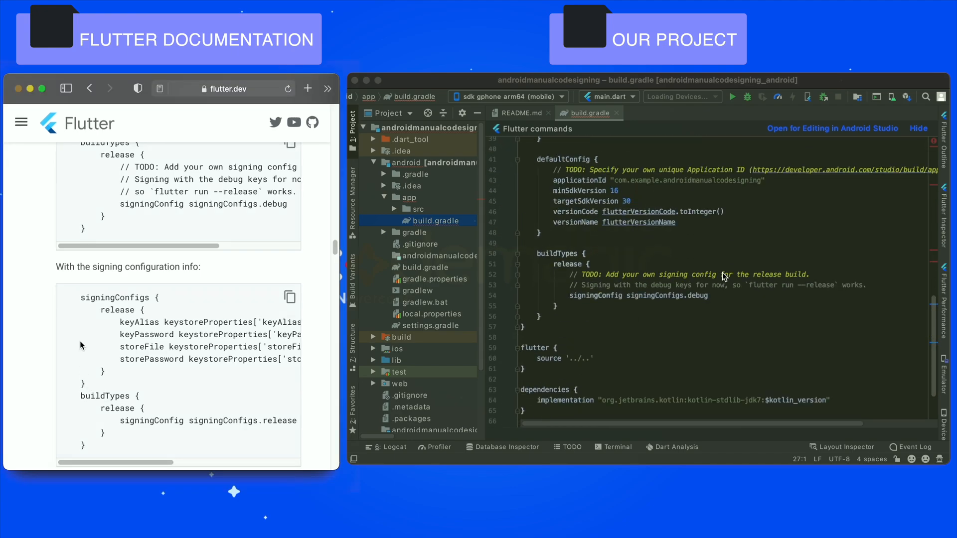
drag(109, 321, 110, 378)
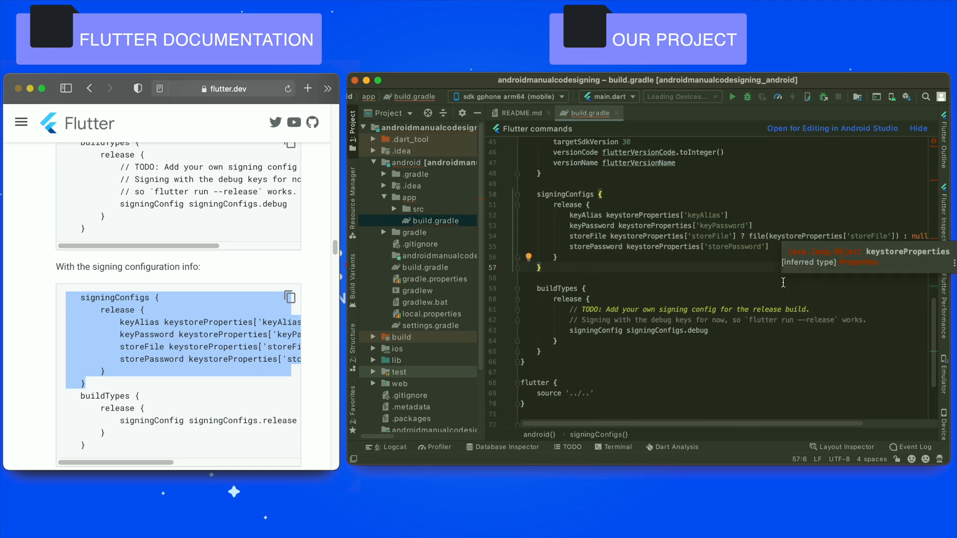
scroll(down, 3)
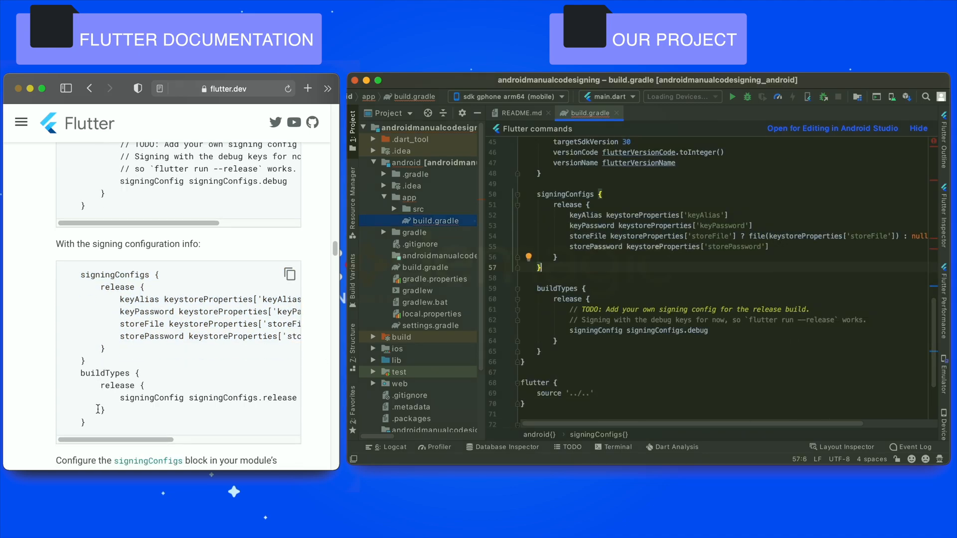
right_click(100, 379)
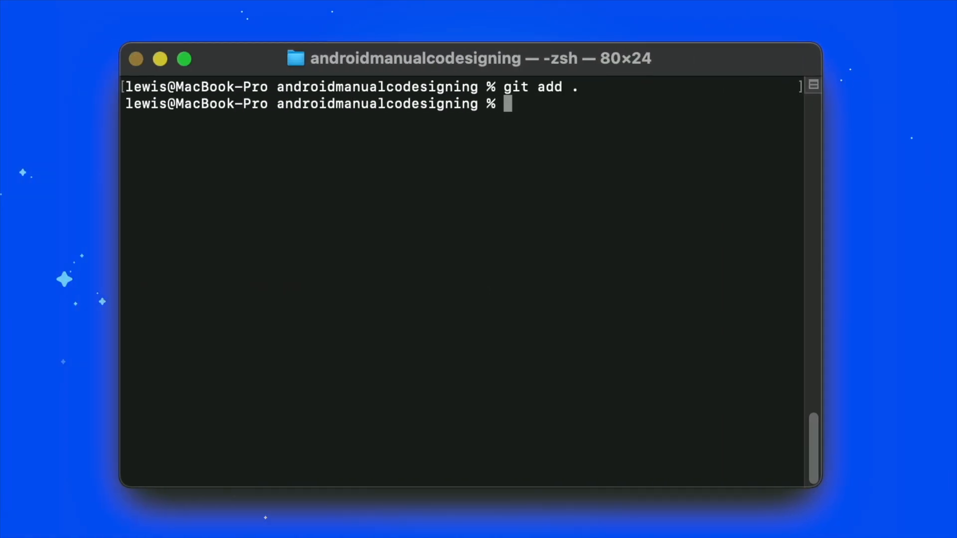
- Commit as 'Add gradle signing configuration' and push to the remote
text(git commit -m 'Add gradle signing configuration)
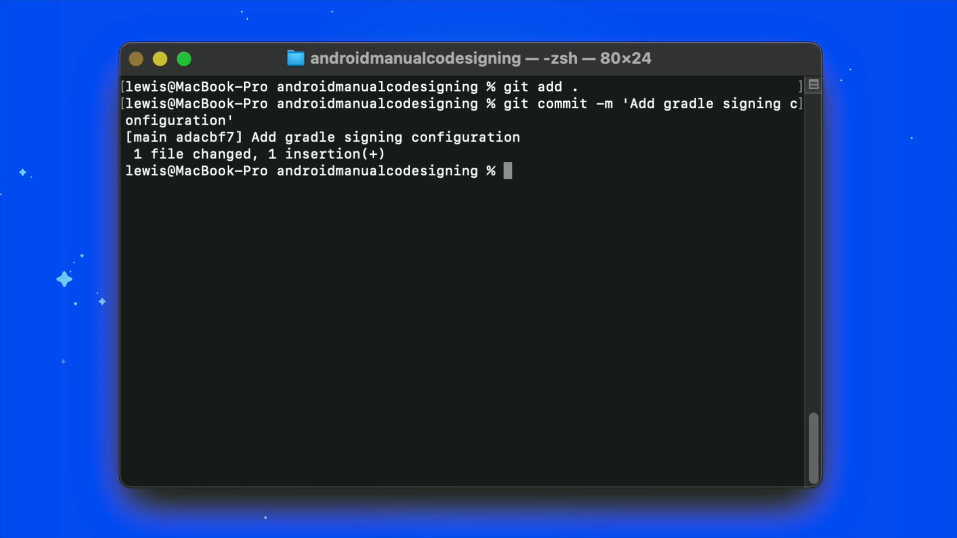
text(git push)
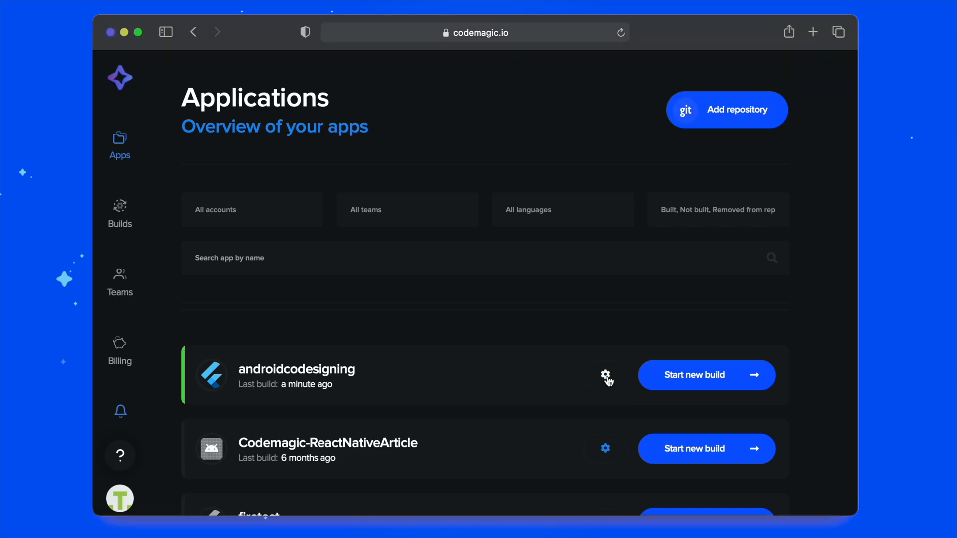
- Enable Android code signing in the androidcodesigning app's Publish settings
click(605, 375)
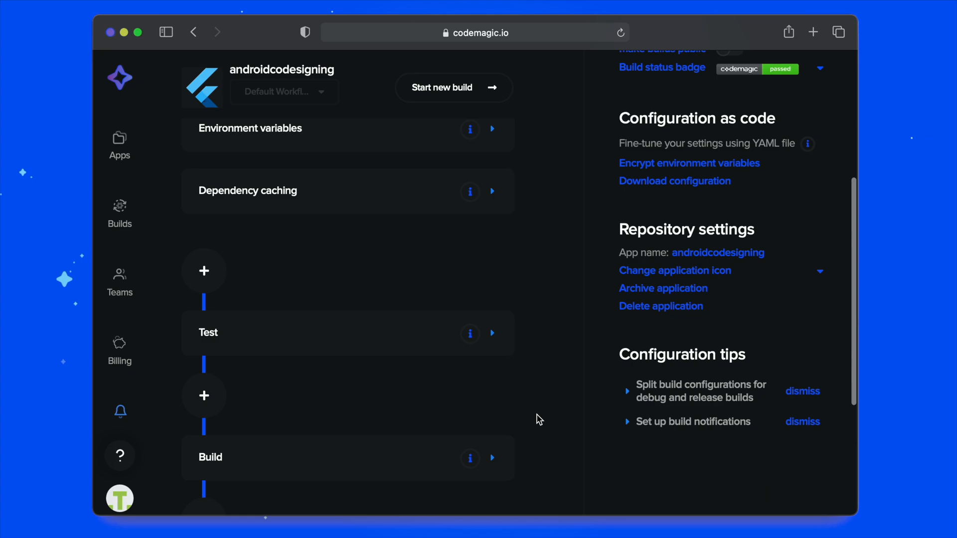
scroll(down, 3)
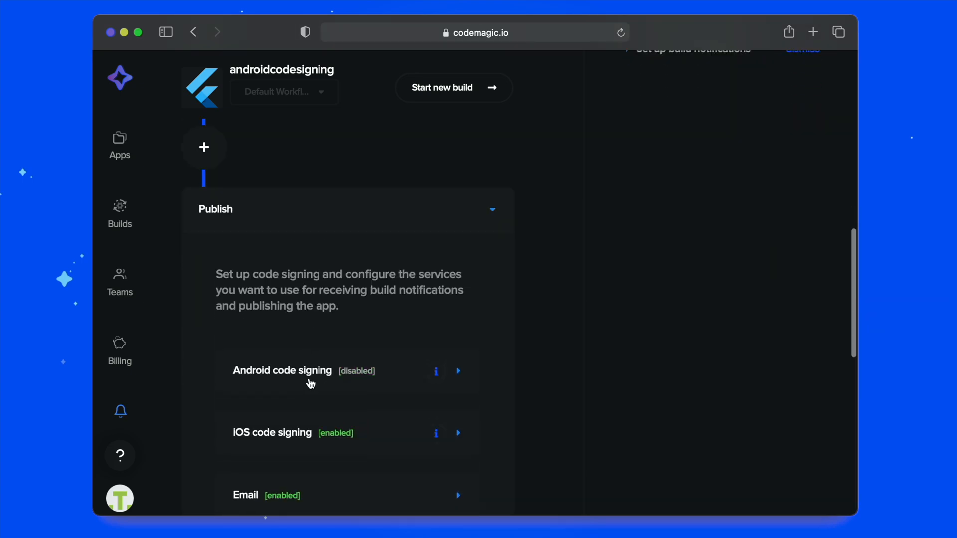
click(282, 371)
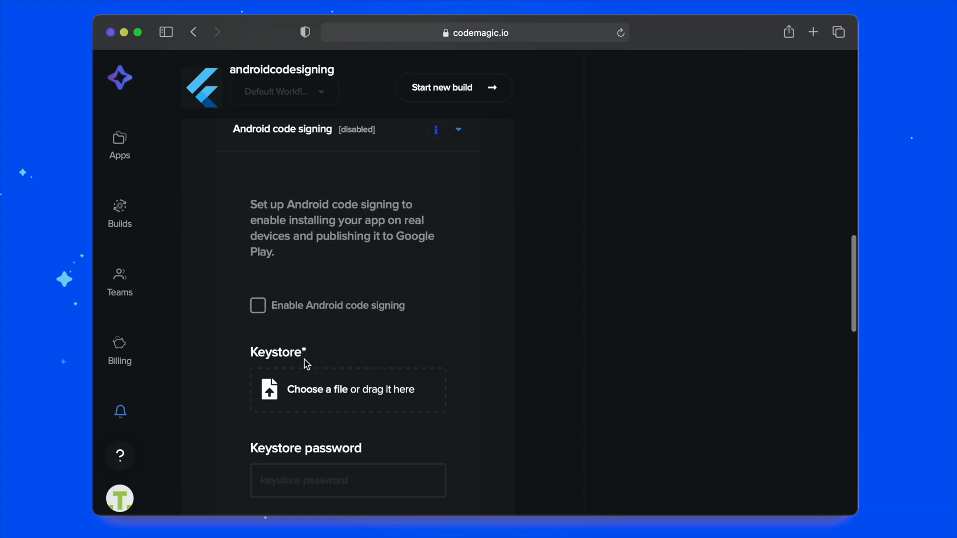
click(258, 305)
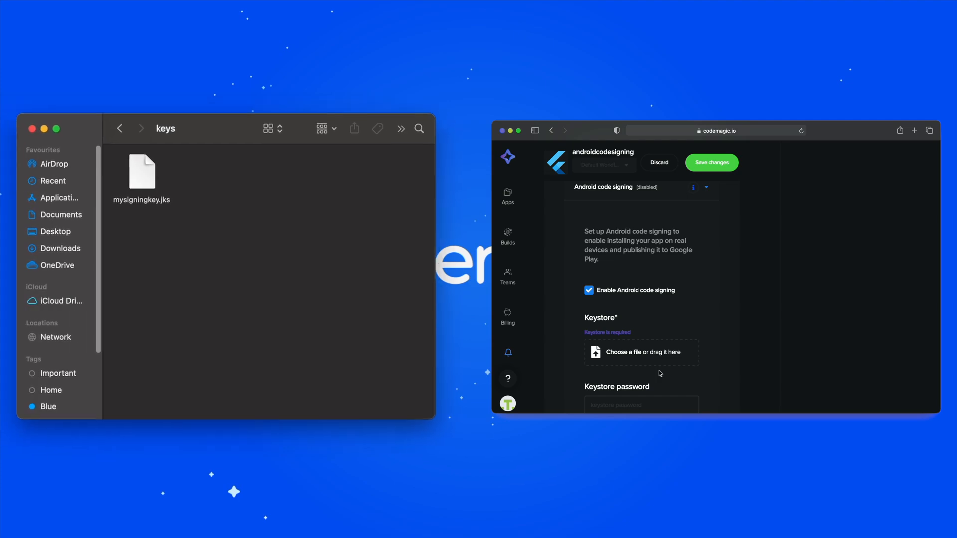
- Upload mysigningkey.jks and enter the keystore password, alias signingkey and key password
click(142, 172)
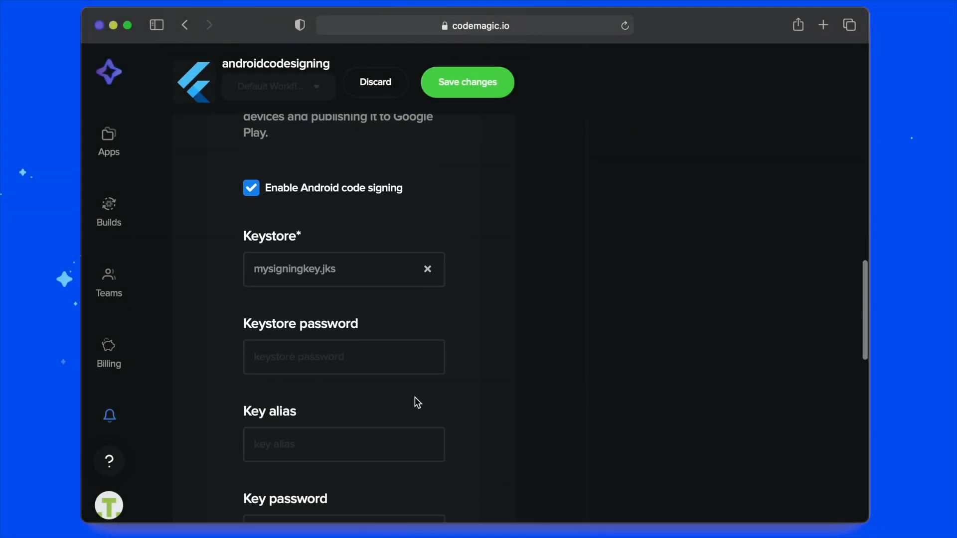
click(343, 357)
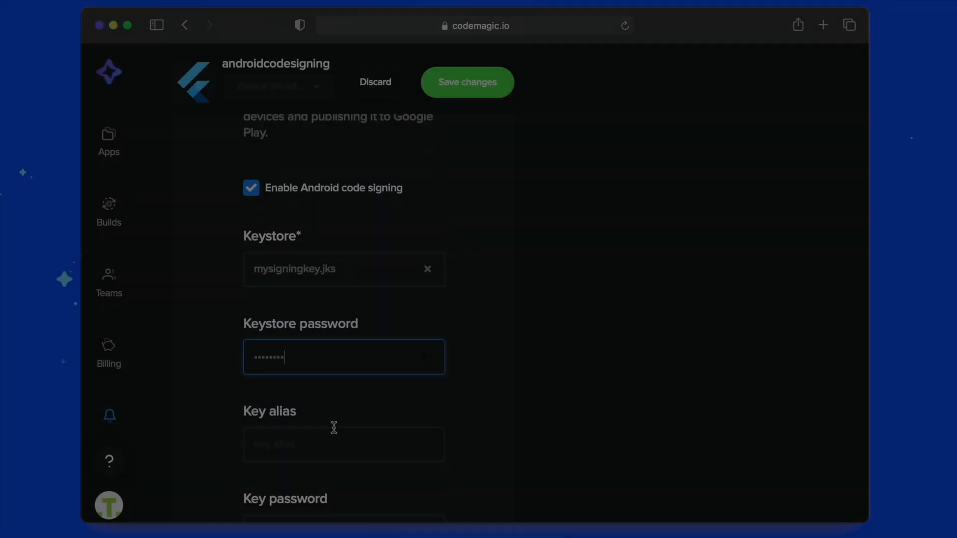
text(signingk)
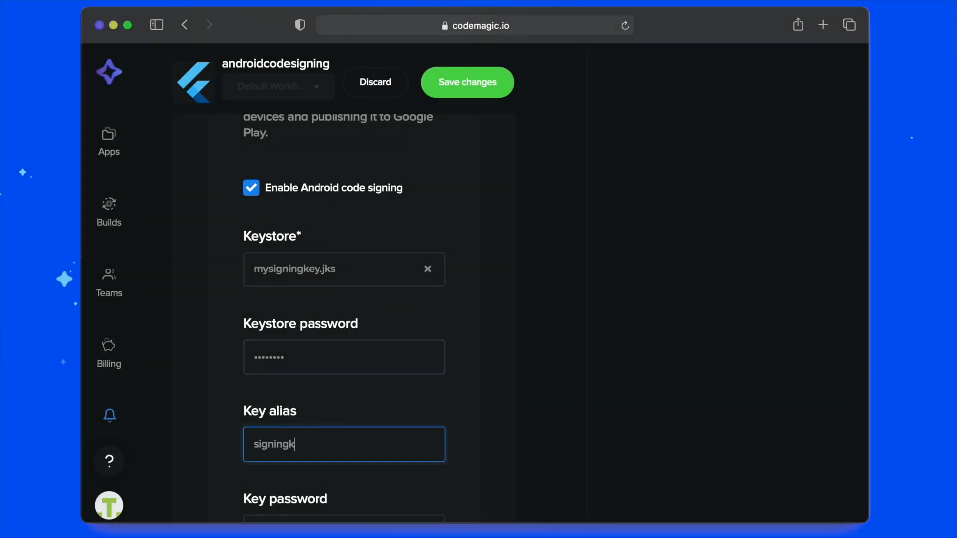
scroll(down, 3)
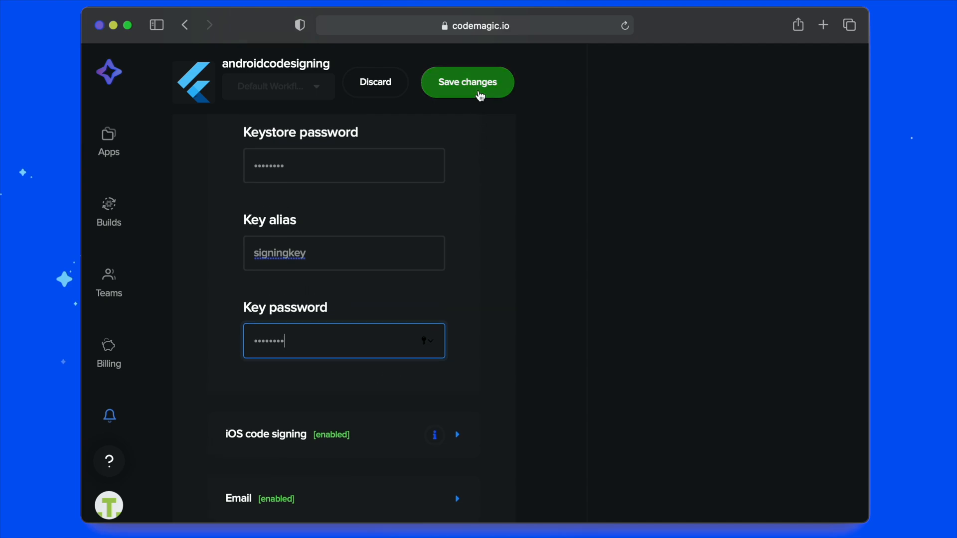
- Save the Android code signing settings and collapse that section
click(468, 83)
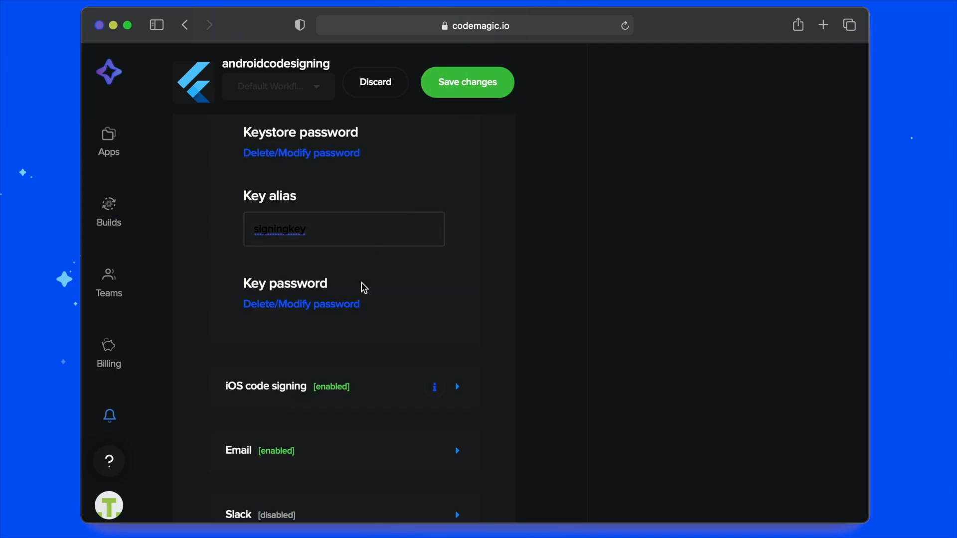
click(467, 81)
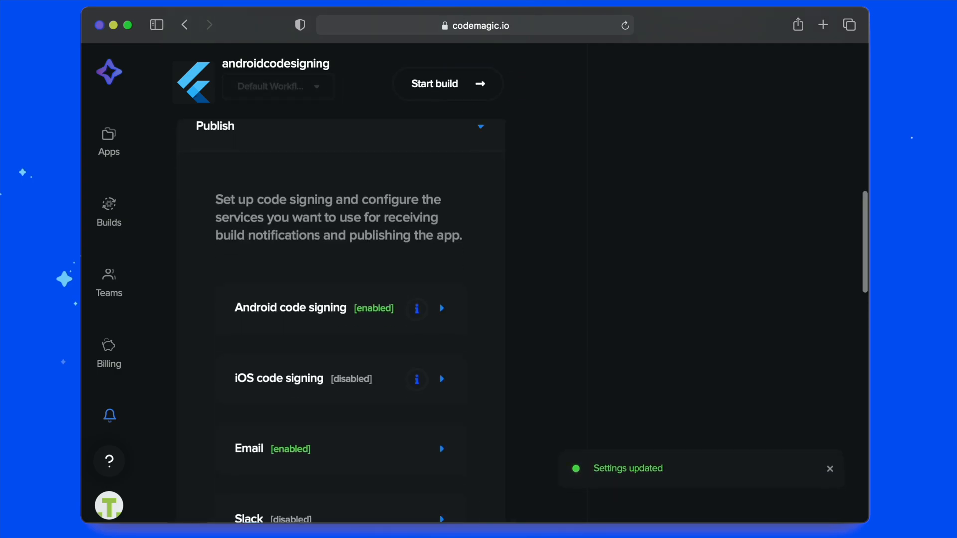
scroll(down, 3)
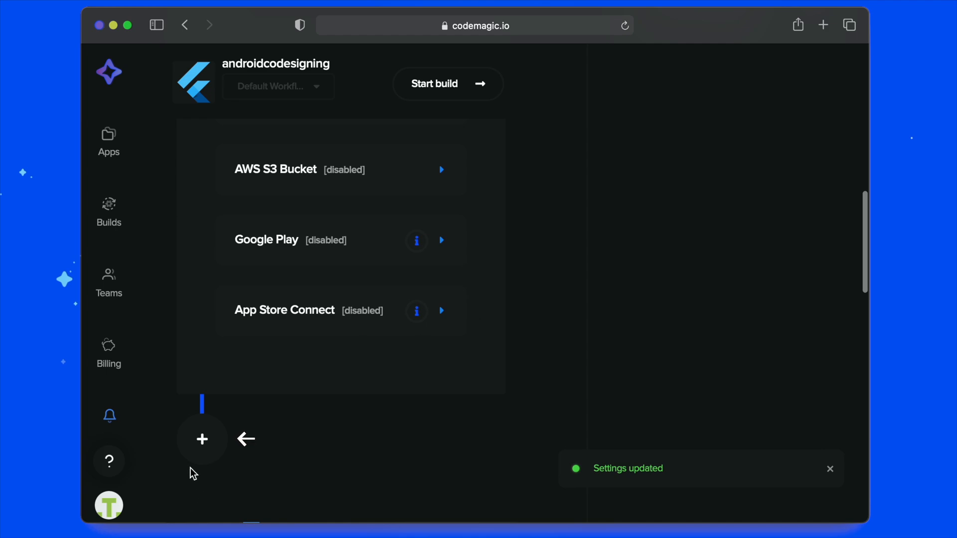
- Add post-publish script 'jarsigner -verify -verbose -certs $FCI_BUILD_OUTPUT_DIR/*.apk', save, and start a build
click(202, 440)
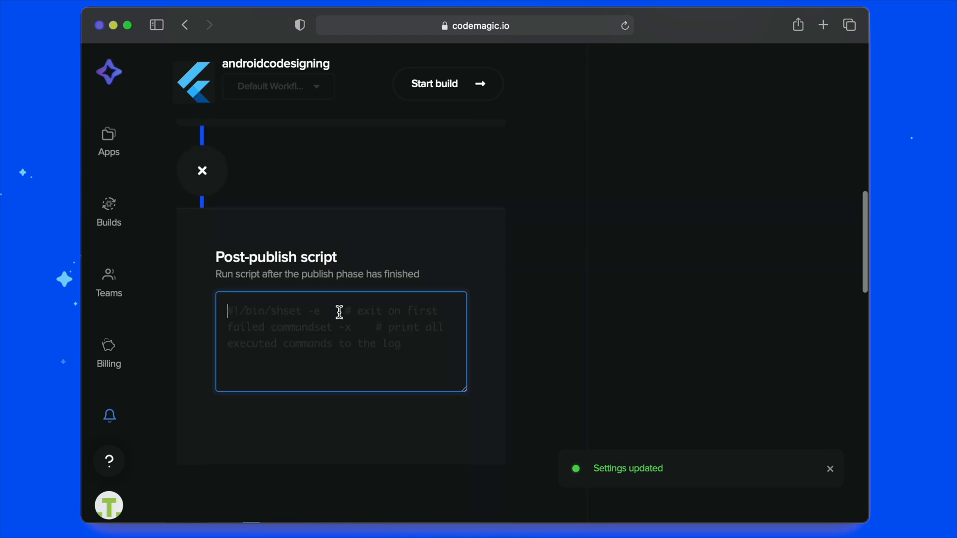
text(jarsigner -verify -verbose -certs $FCI_BUILD_OUTPUT_DIR/*.apk)
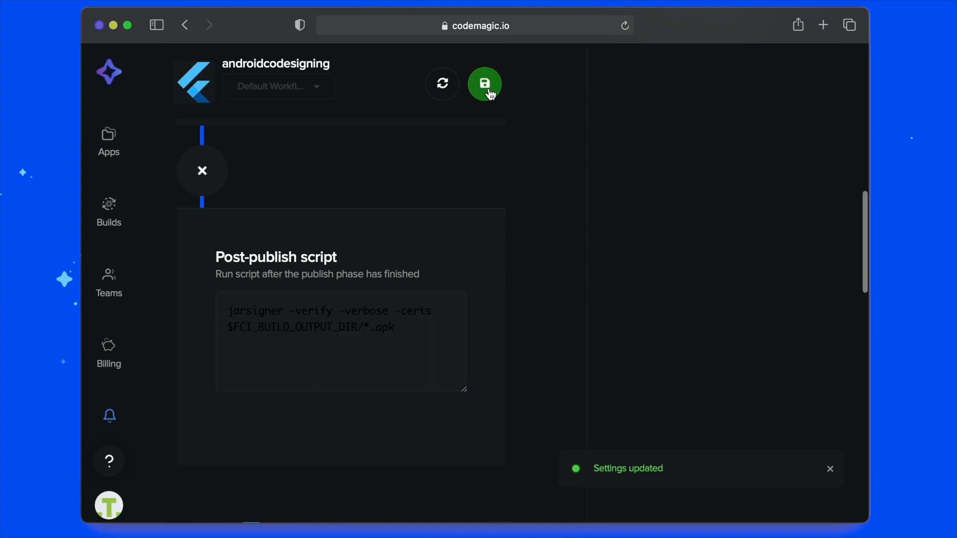
click(485, 83)
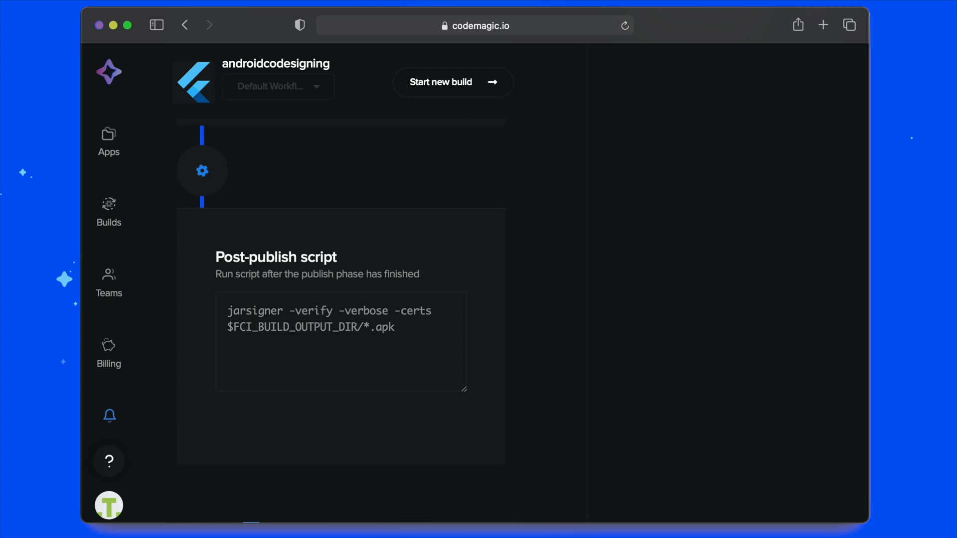
click(453, 83)
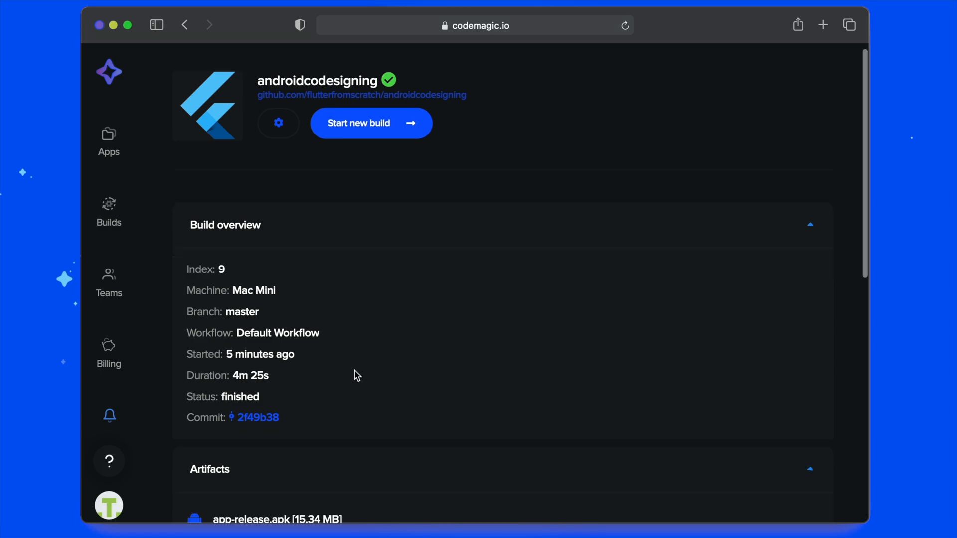
- Expand the finished build's Post-publish script log showing the jarsigner certificate details
scroll(down, 3)
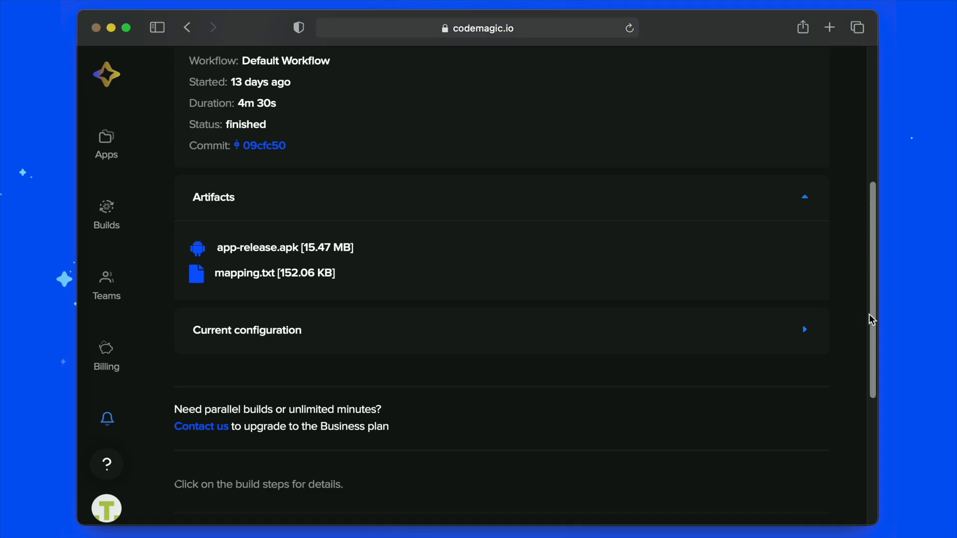
scroll(down, 3)
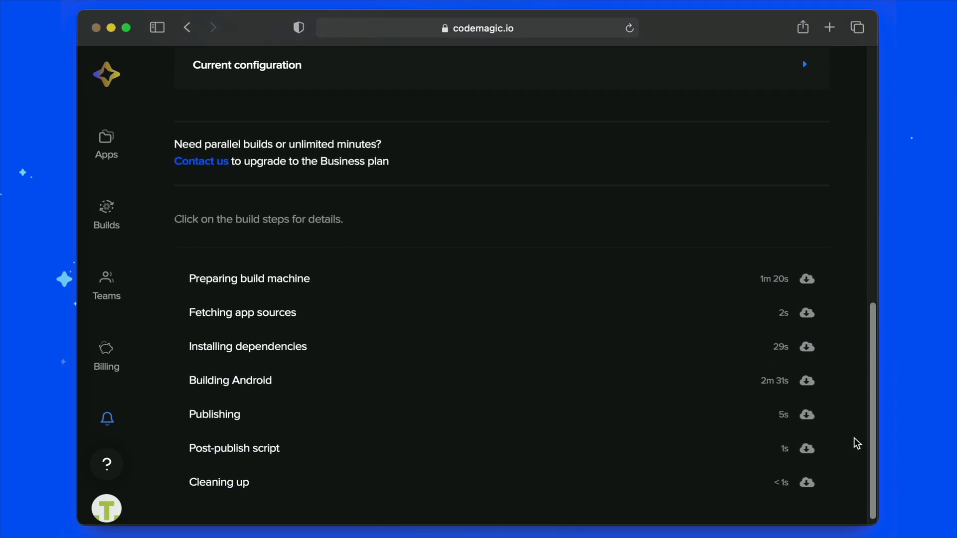
click(223, 449)
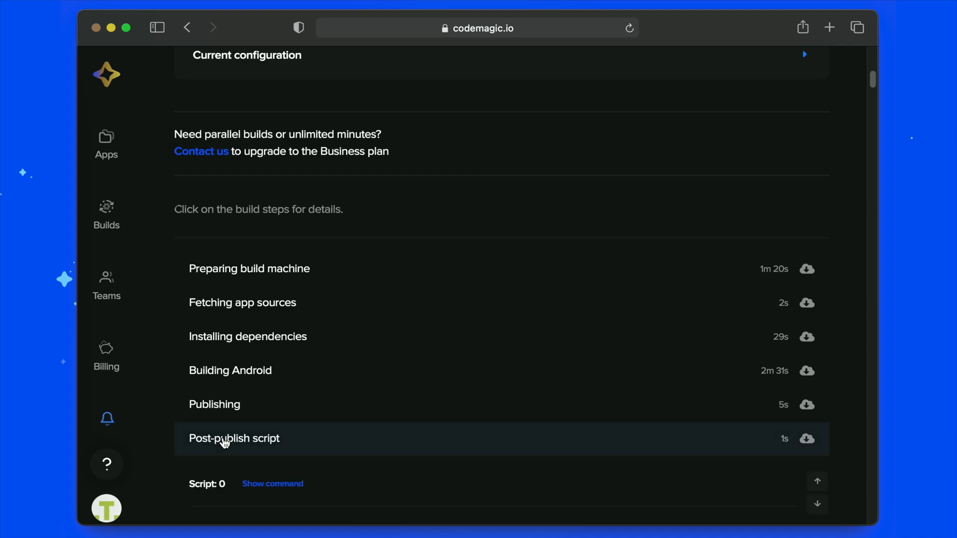
click(234, 439)
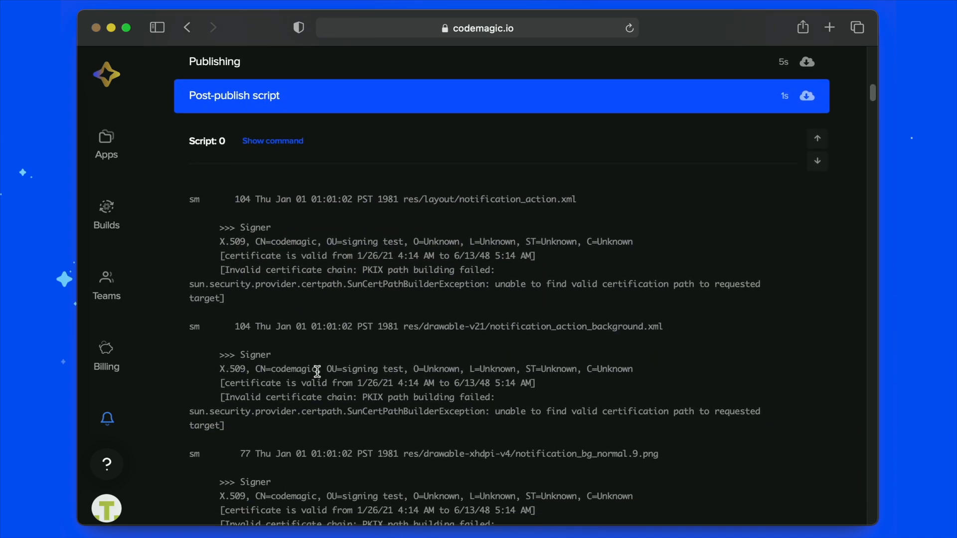